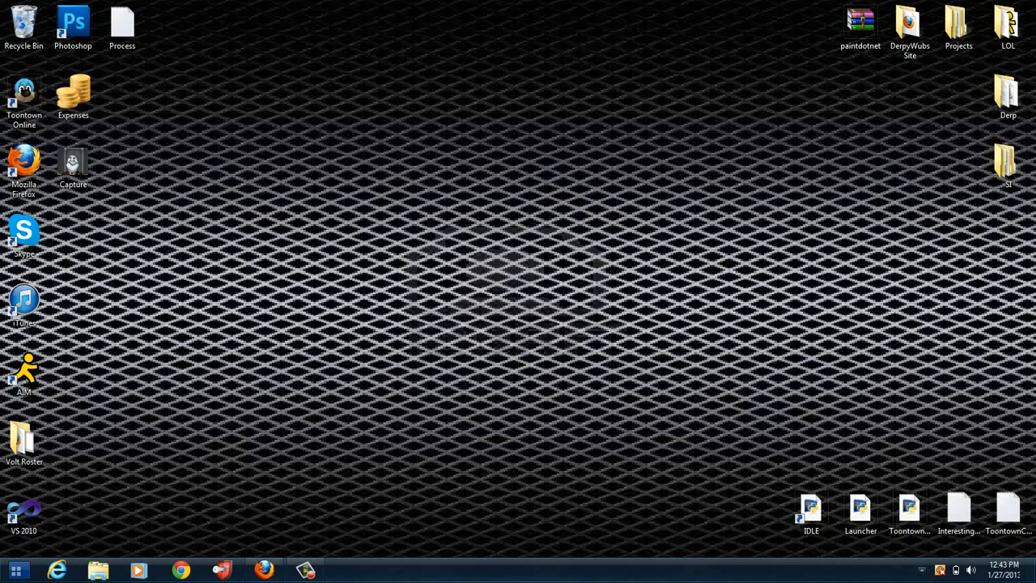
{"action": "left_click", "coordinate": [18, 571]}
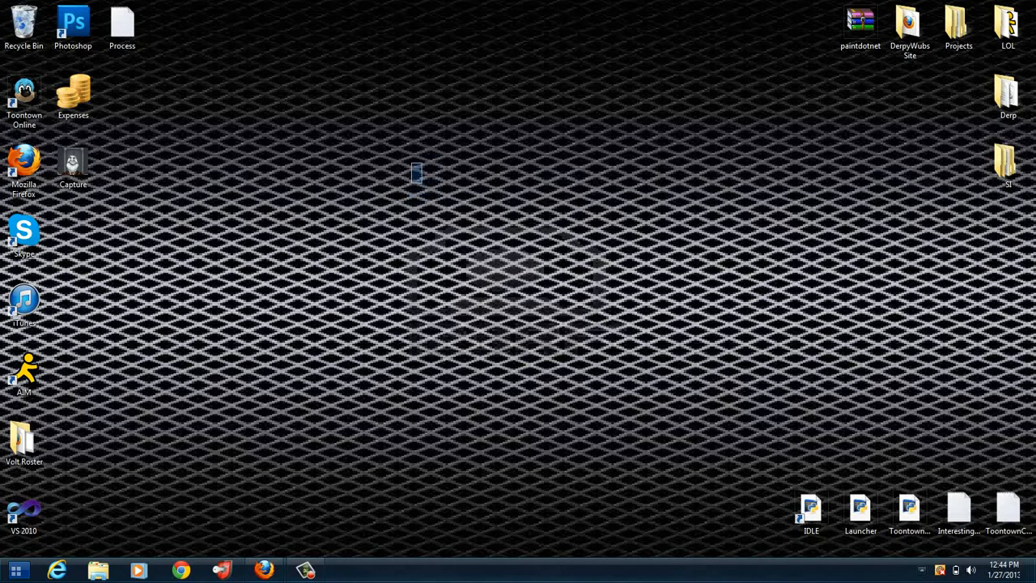
{"action": "left_click_drag", "start_coordinate": [417, 173], "coordinate": [344, 4]}
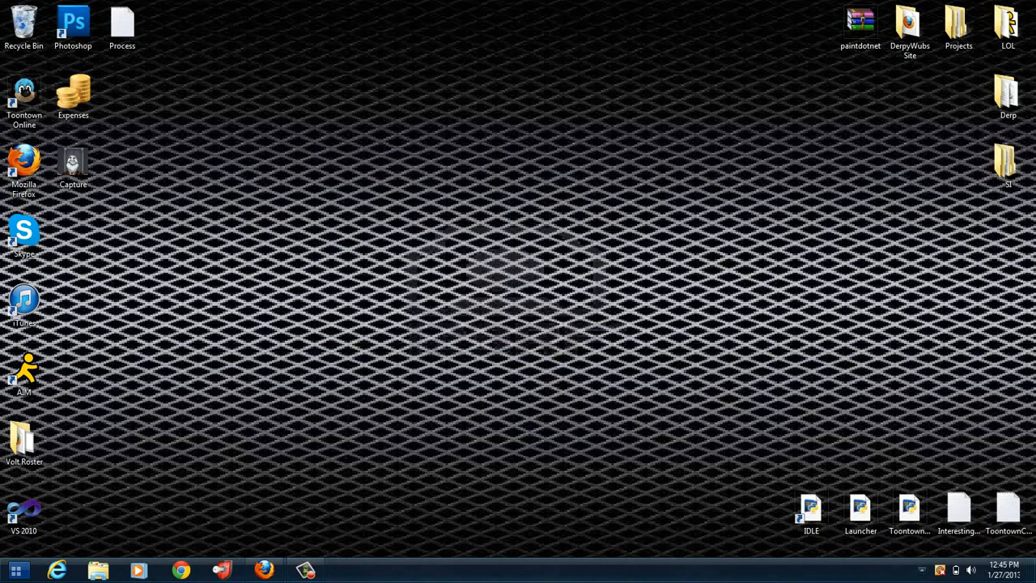
{"action": "left_click_drag", "start_coordinate": [405, 231], "coordinate": [571, 368]}
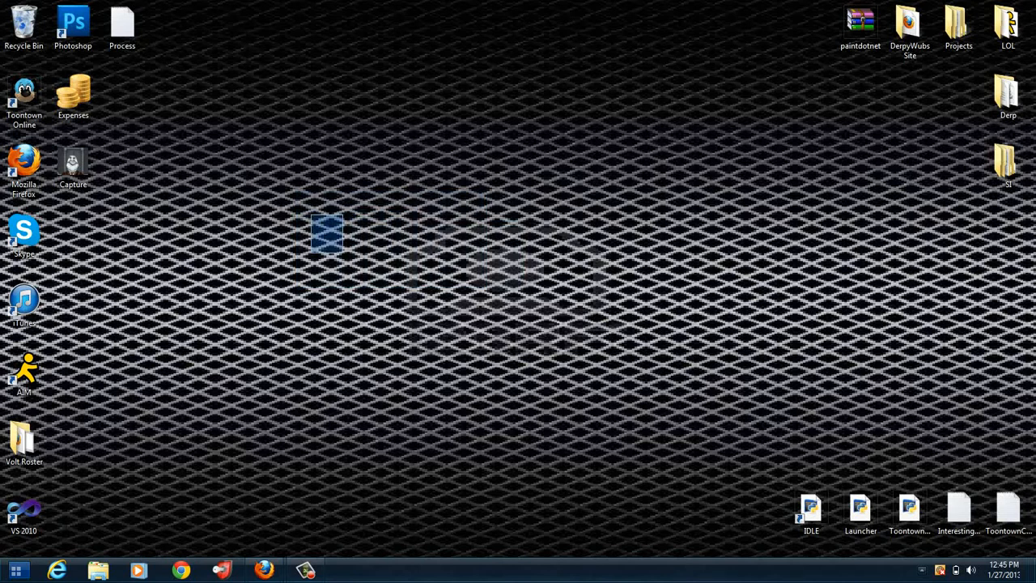
{"action": "left_click_drag", "start_coordinate": [340, 222], "coordinate": [288, 267]}
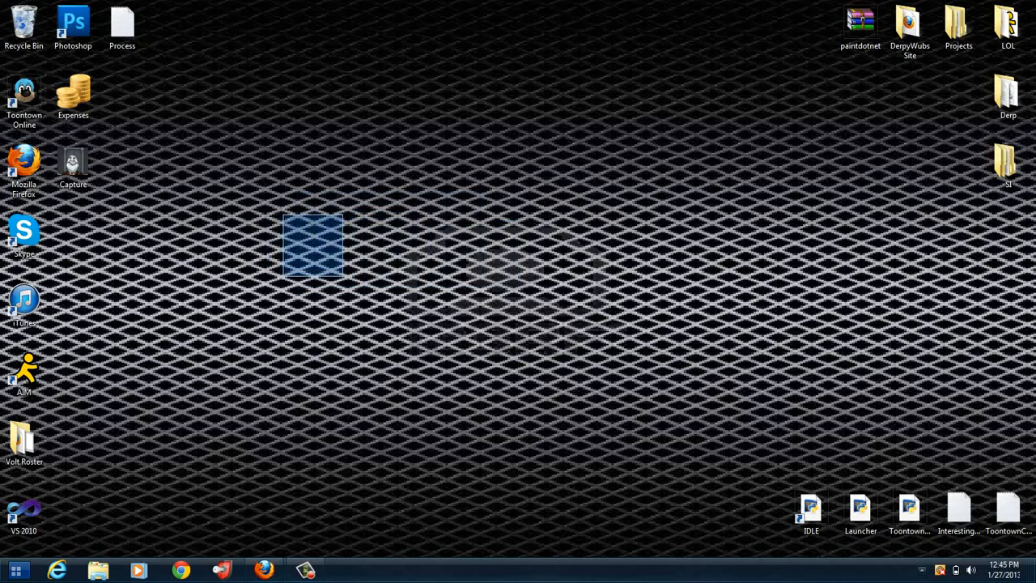